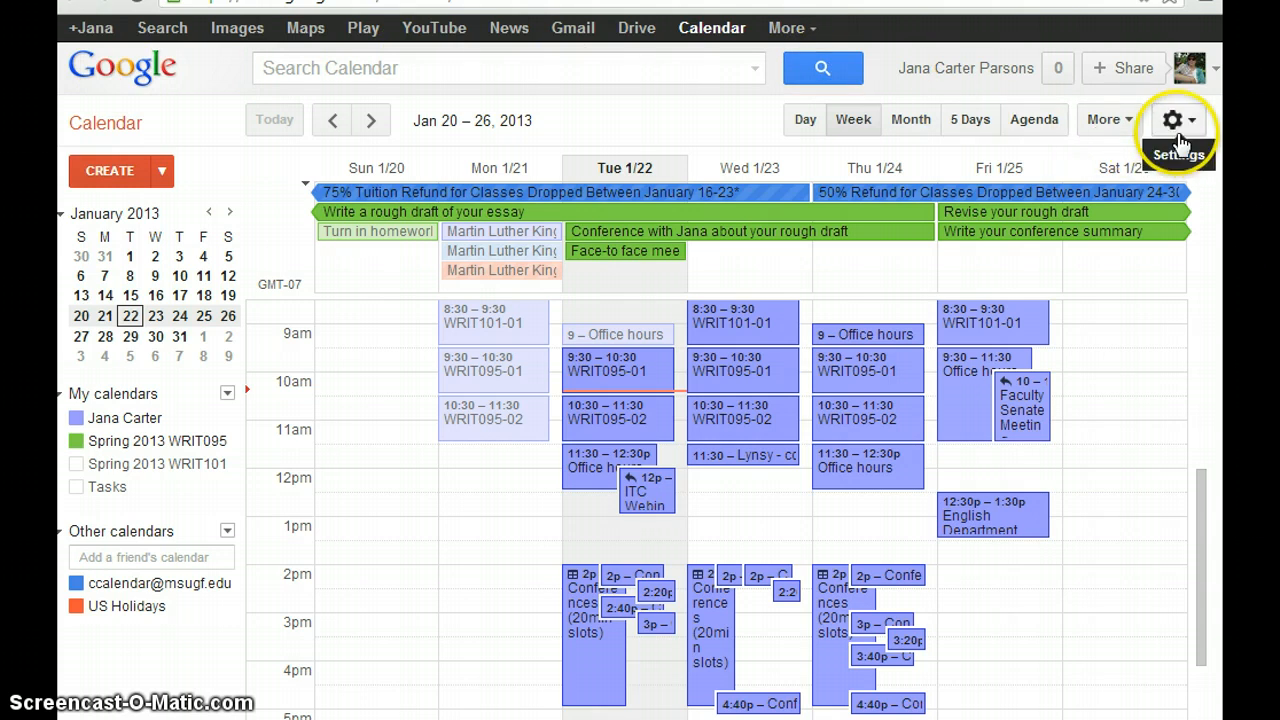
Open Calendar Settings from the gear menu.
left_click(1178, 119)
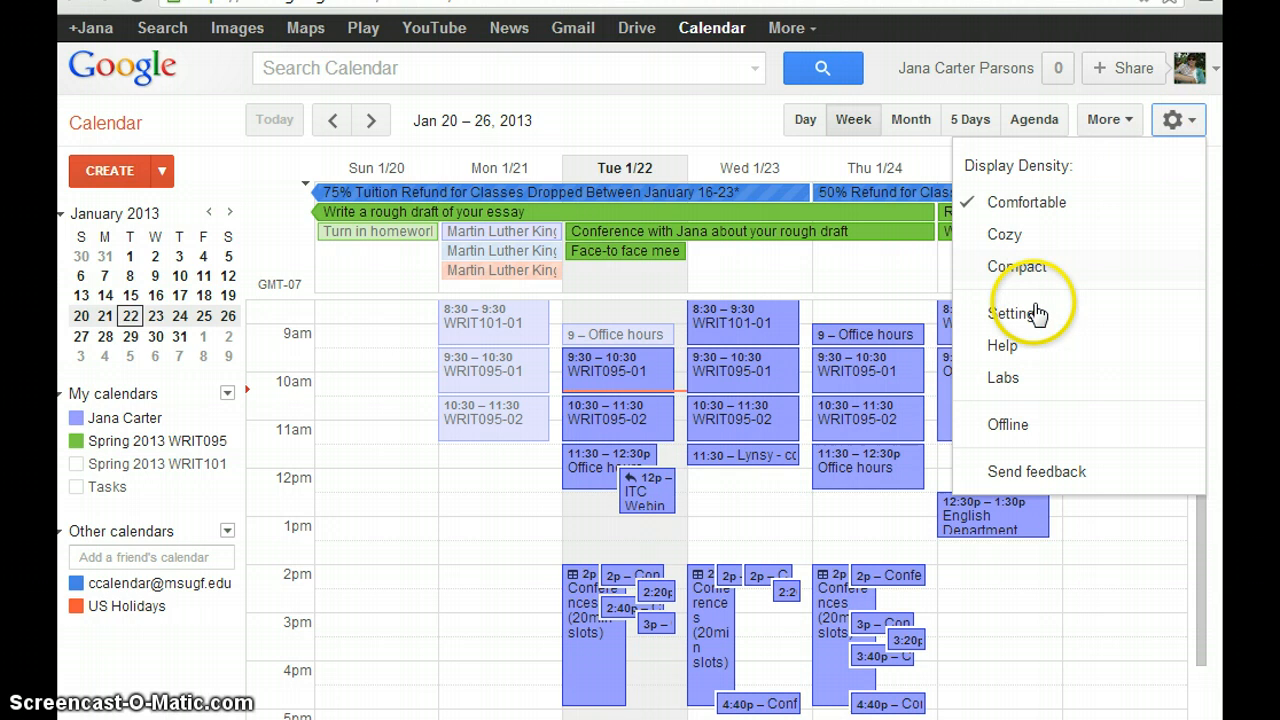
left_click(1016, 314)
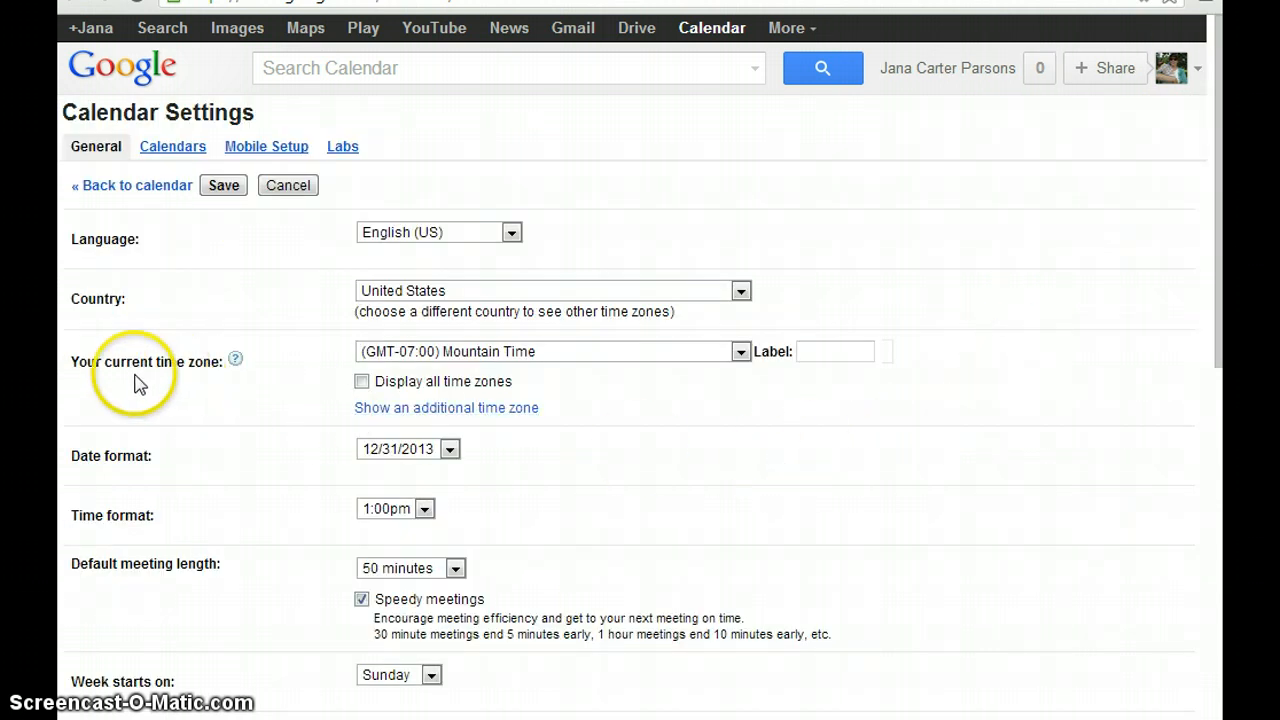
Confirm the time zone reads (GMT-07:00) Mountain Time, then scroll down to the Save button.
double_click(145, 361)
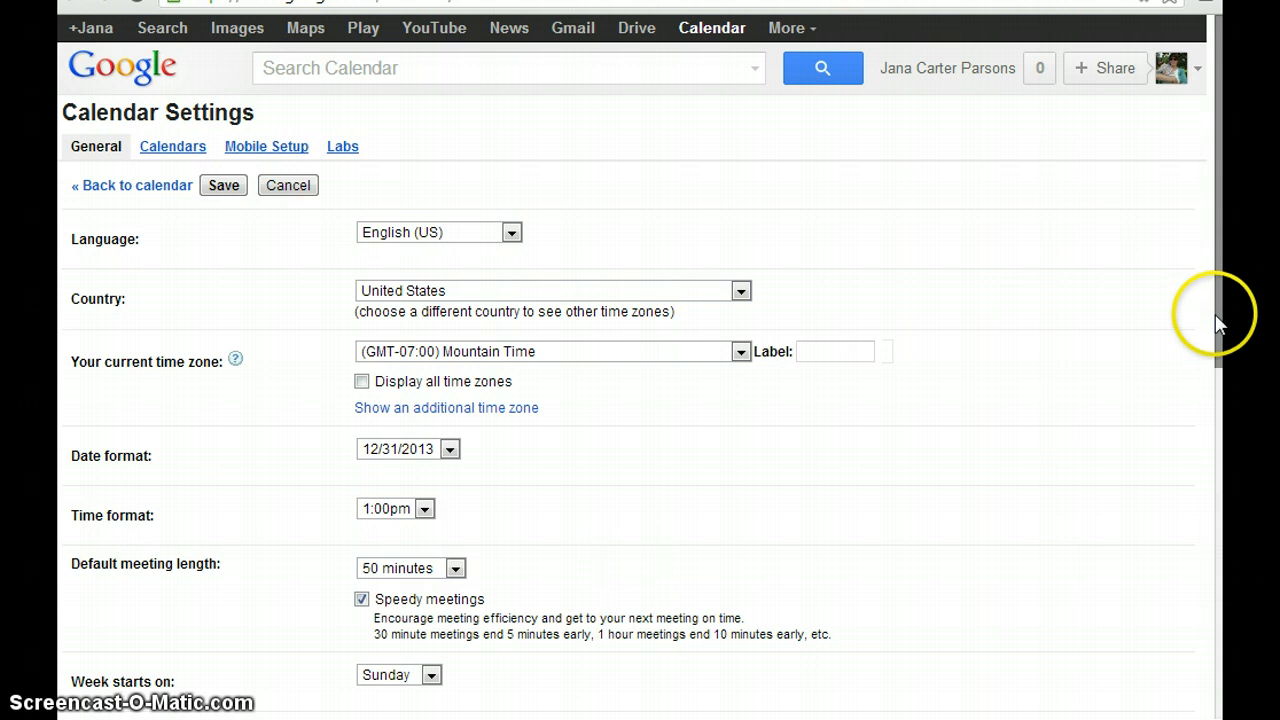
scroll("down", 3)
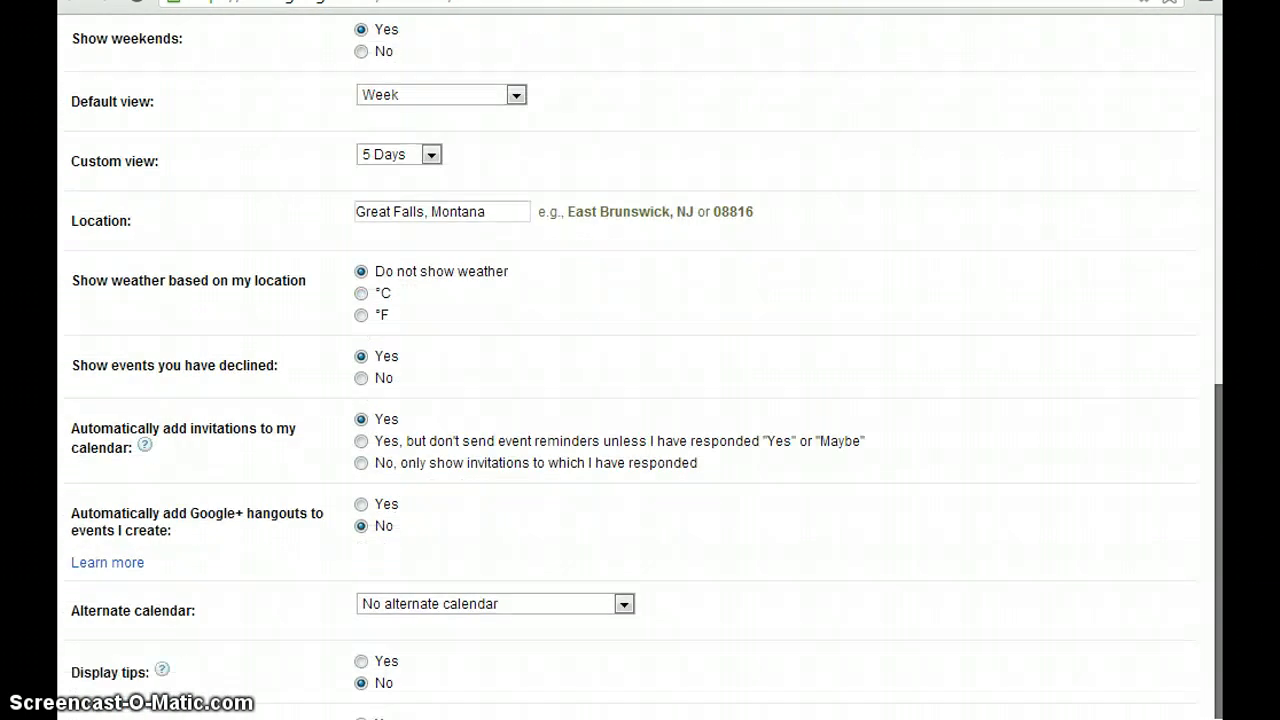
scroll("down", 3)
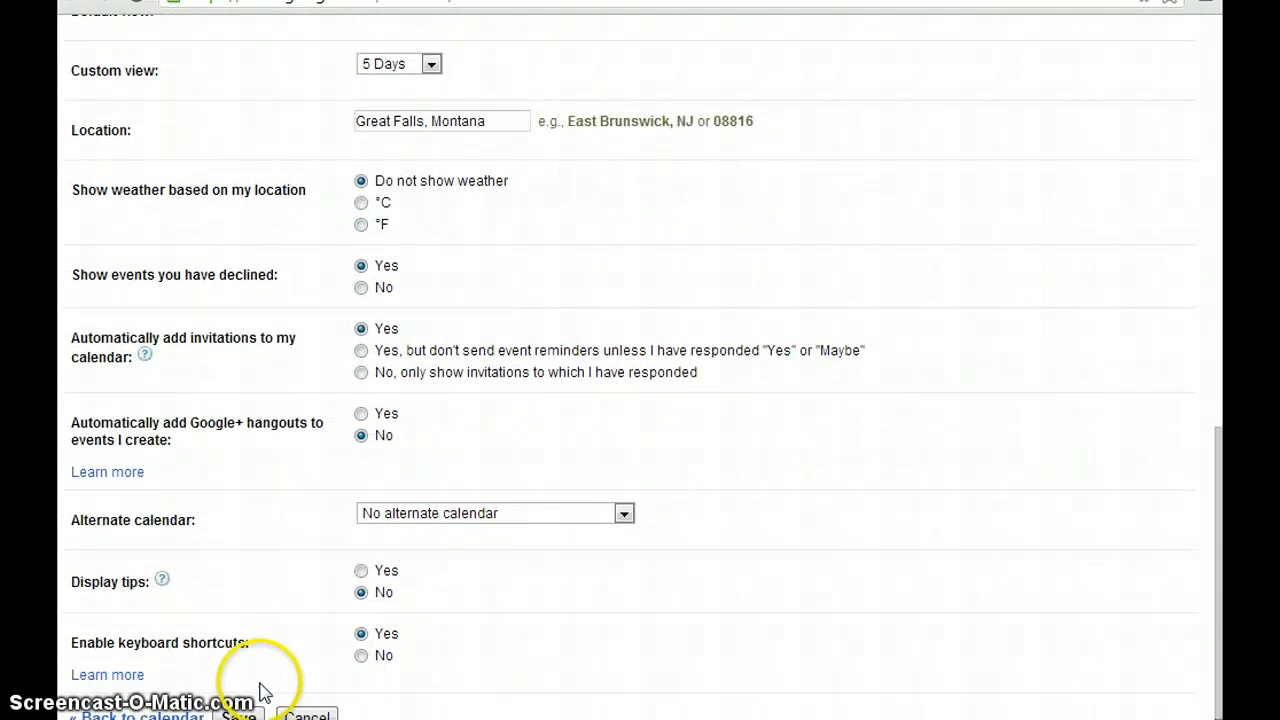